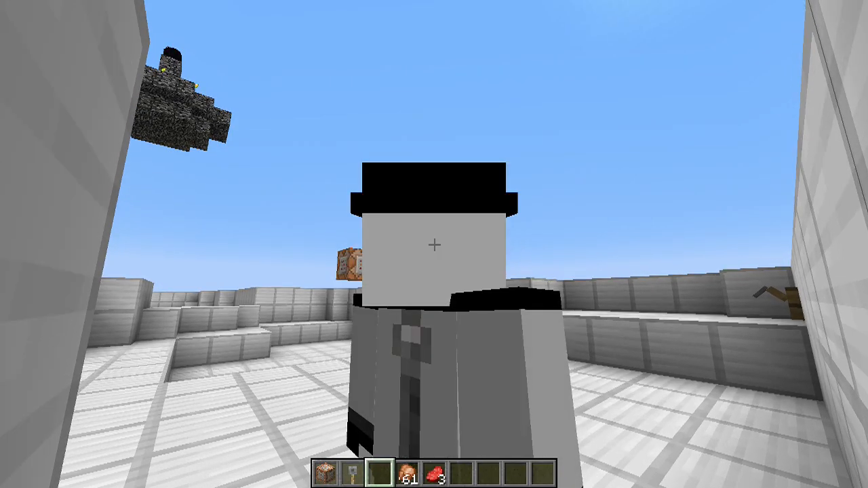
mouse_move(434, 244)
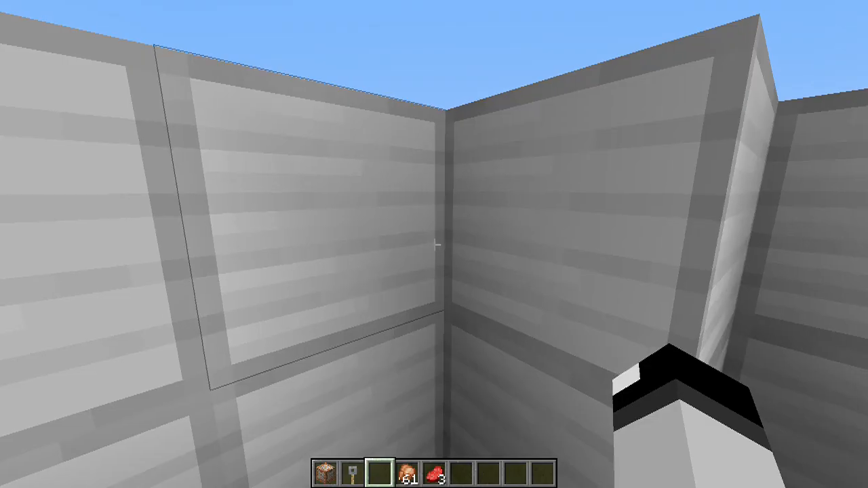
mouse_move(434, 244)
type("/summon")
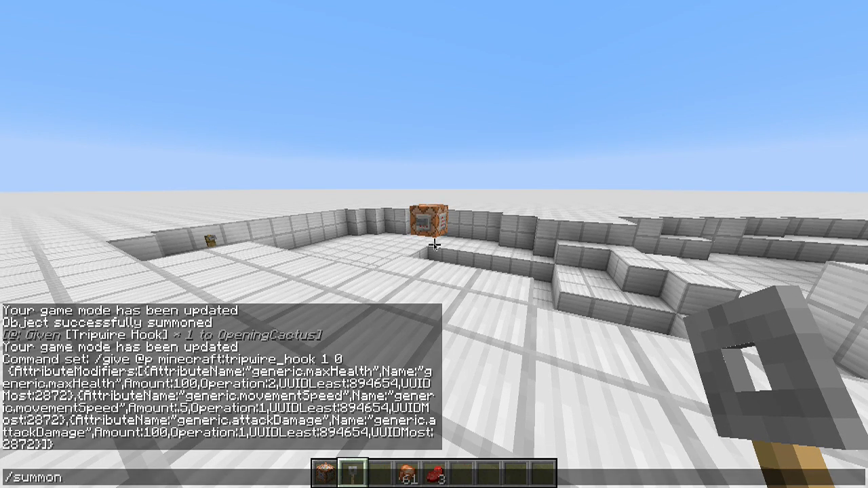
- Erase the old /summon text and run /gamemode survival to reveal the huge health bar
key("BackSpace")
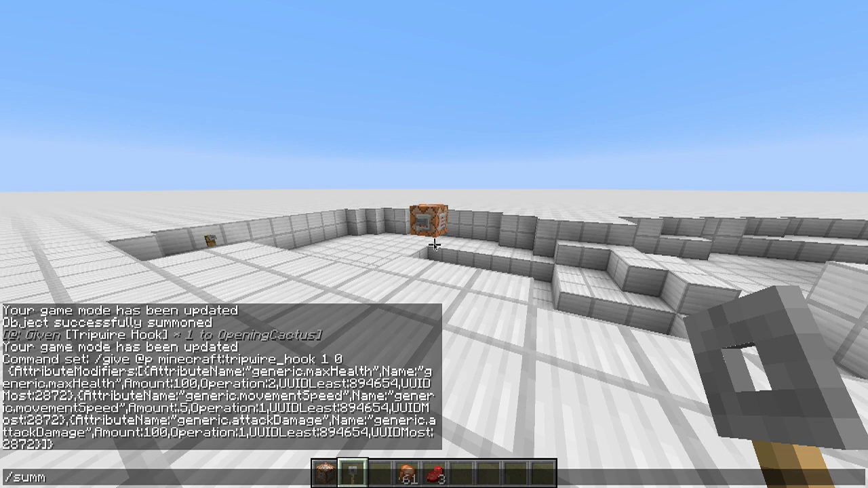
type("gamem")
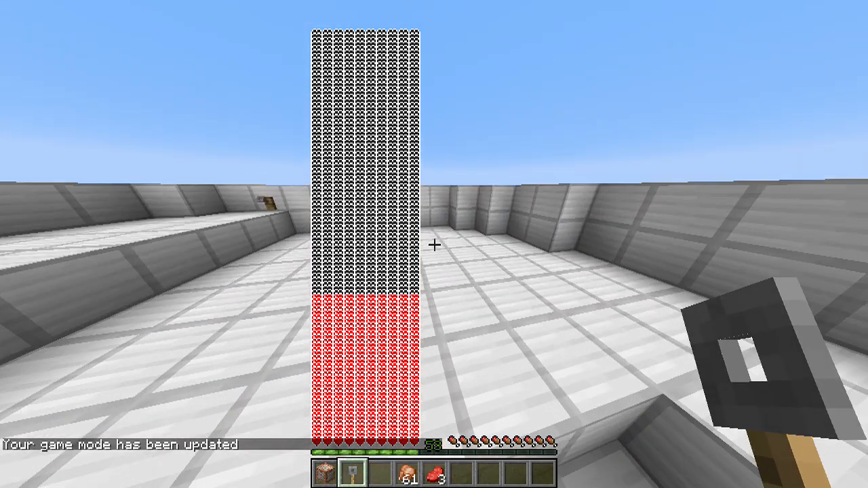
mouse_move(434, 244)
type("/")
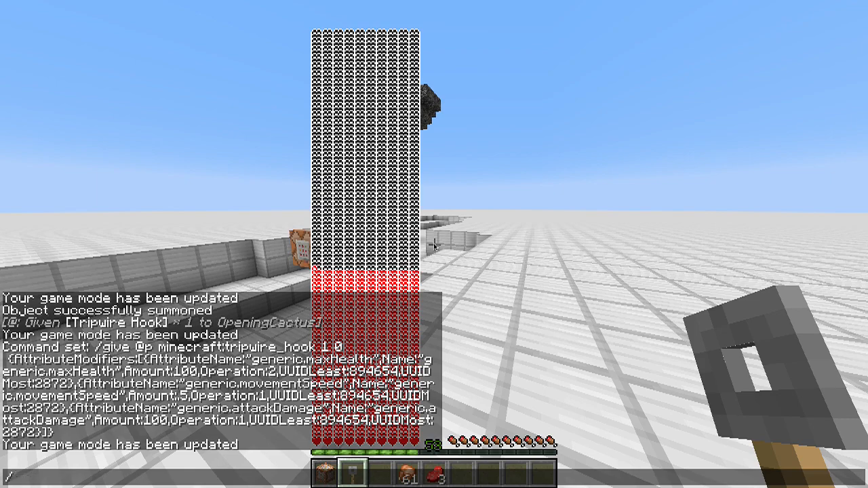
- Summon a cow with /summon Cow as a test target for the tripwire hook
type("summon Cow")
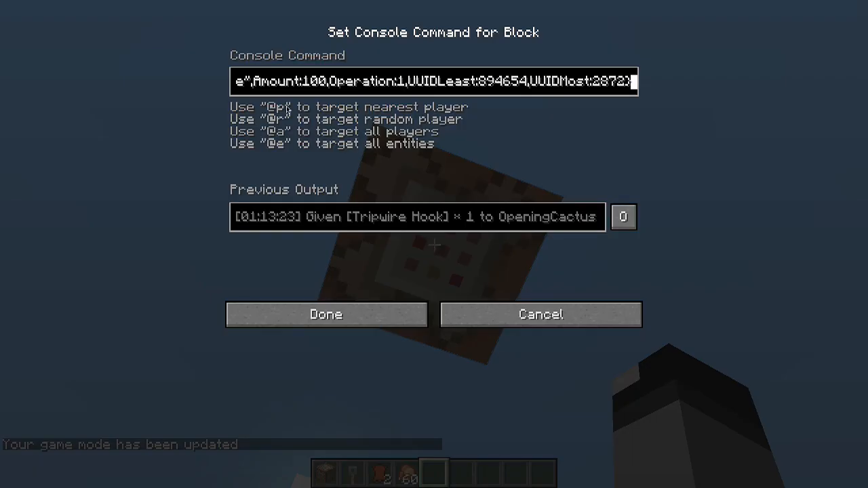
- Write generic.maxHealth and generic.movementSpeed modifiers (Amount .5, Operation 1, UUIDLeast 89465) into the /give tripwire_hook command and confirm Done
type("generic.movementSpeed")
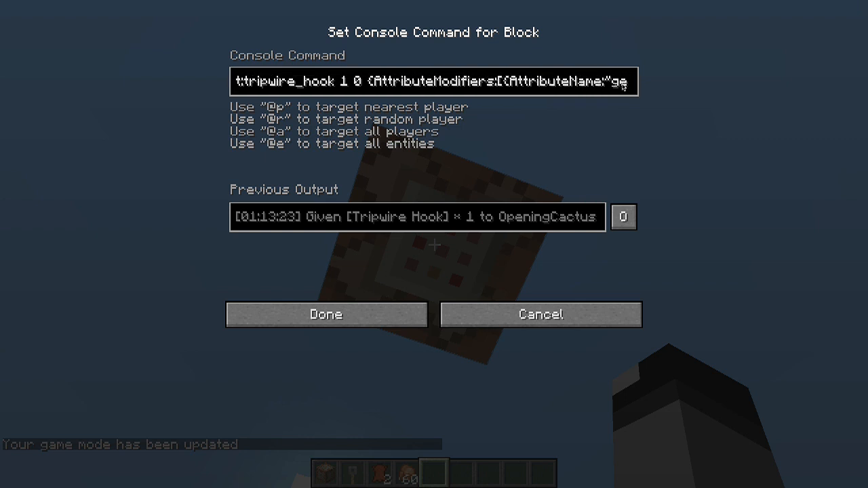
type("generic.maxHealth\",Name:\"")
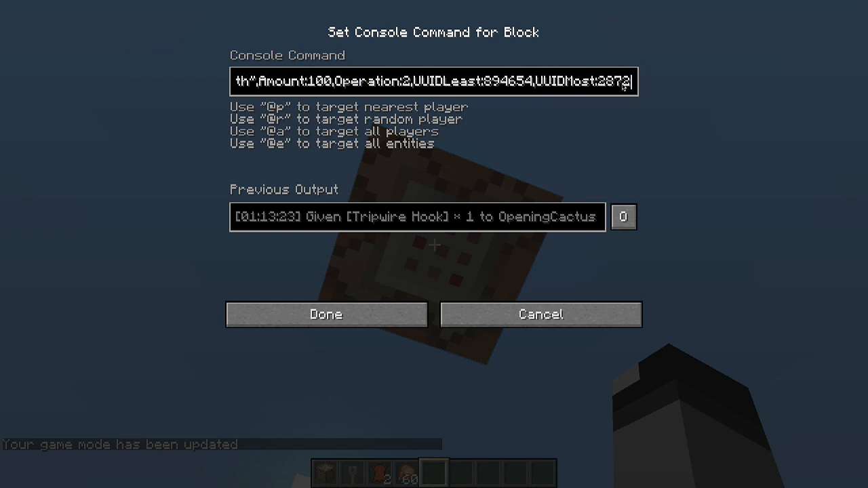
type(",{AttributeName:\"generi")
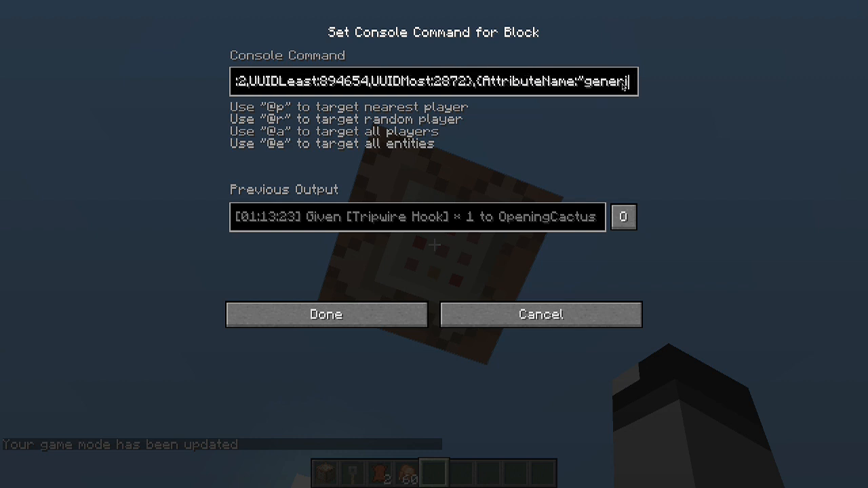
type("generic.movementSpeed\",Name:\"generic.movementSpeed")
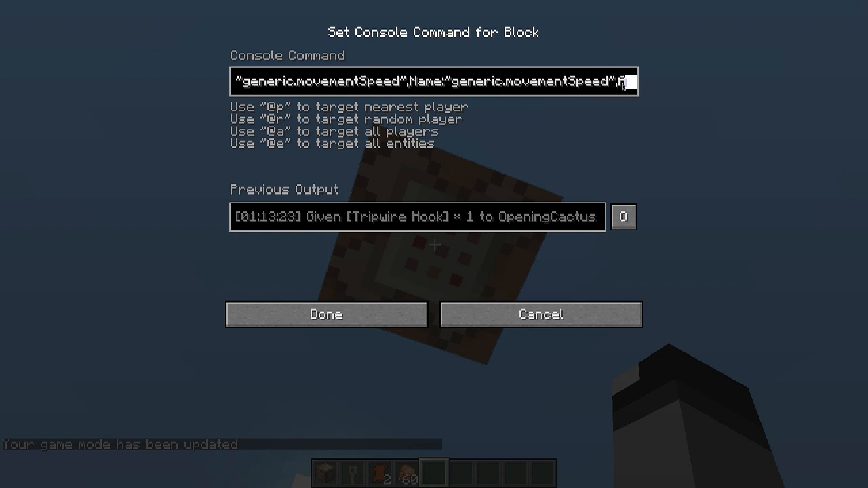
type(",Amount:.5,Operation:1,UUIDLeast:89465")
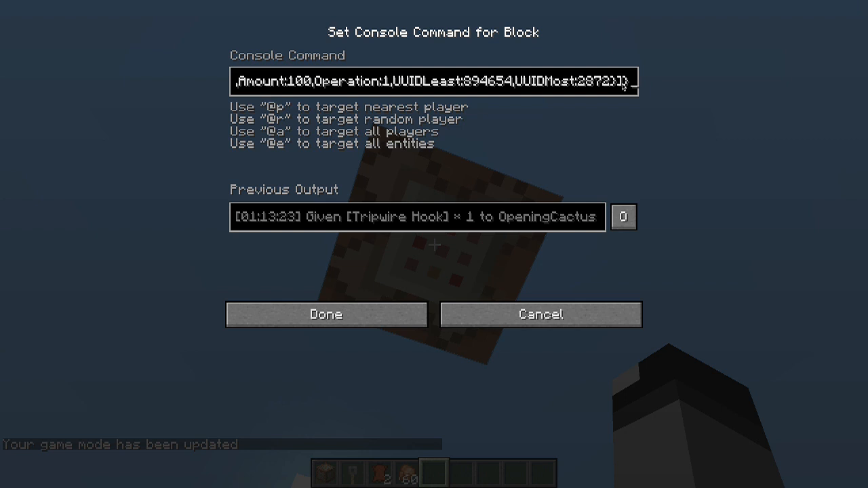
left_click(326, 315)
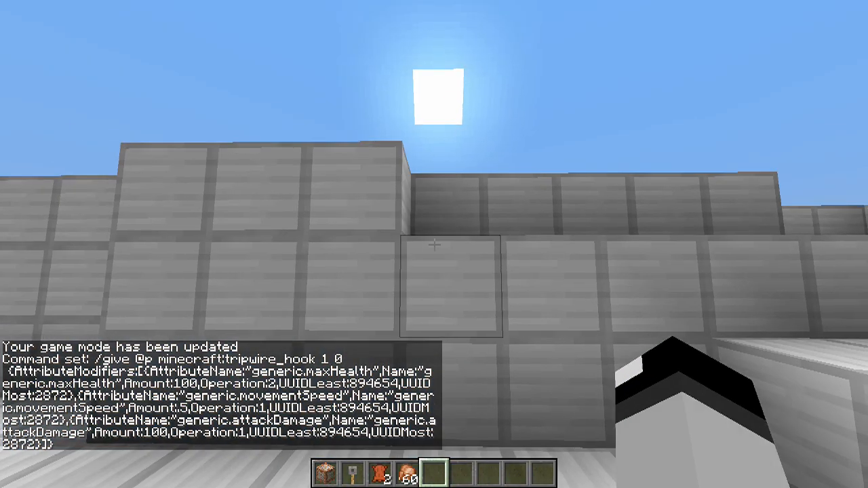